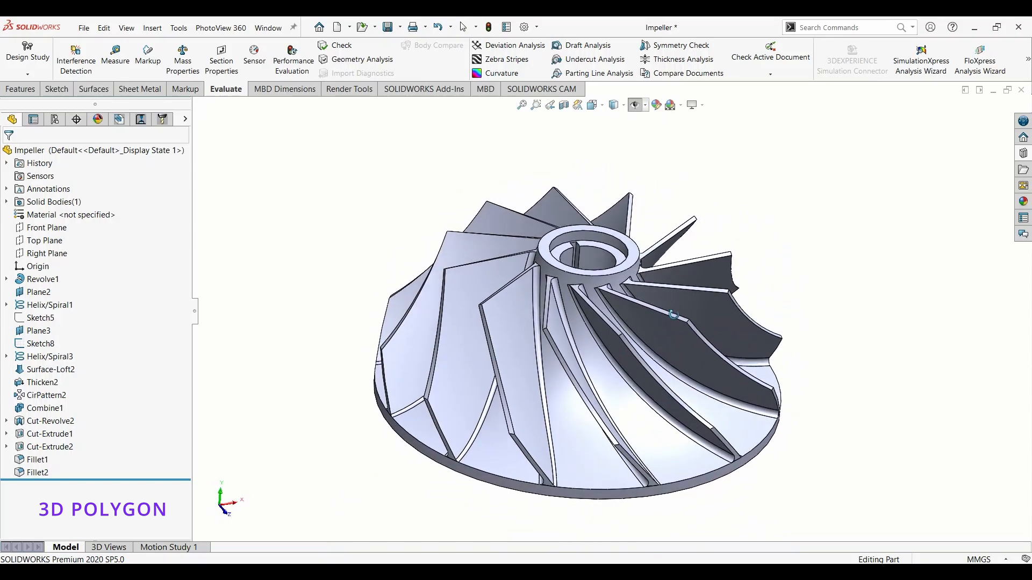
Step: Zoom out to show the whole impeller and open the Material context menu in the tree
{"action": "left_click", "coordinate": [670, 329]}
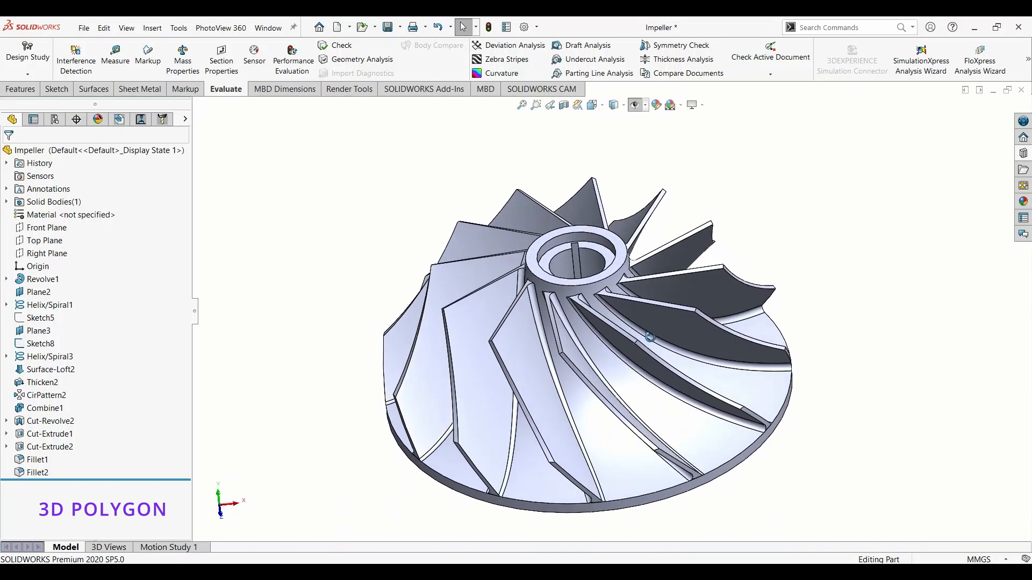
{"action": "left_click_drag", "start_coordinate": [648, 336], "coordinate": [596, 378]}
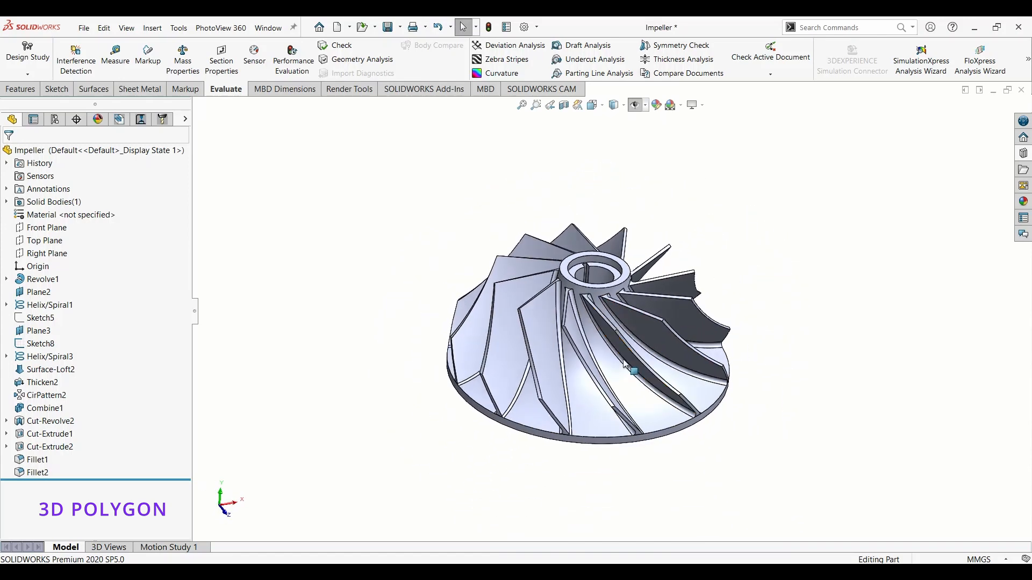
{"action": "left_click", "coordinate": [49, 201]}
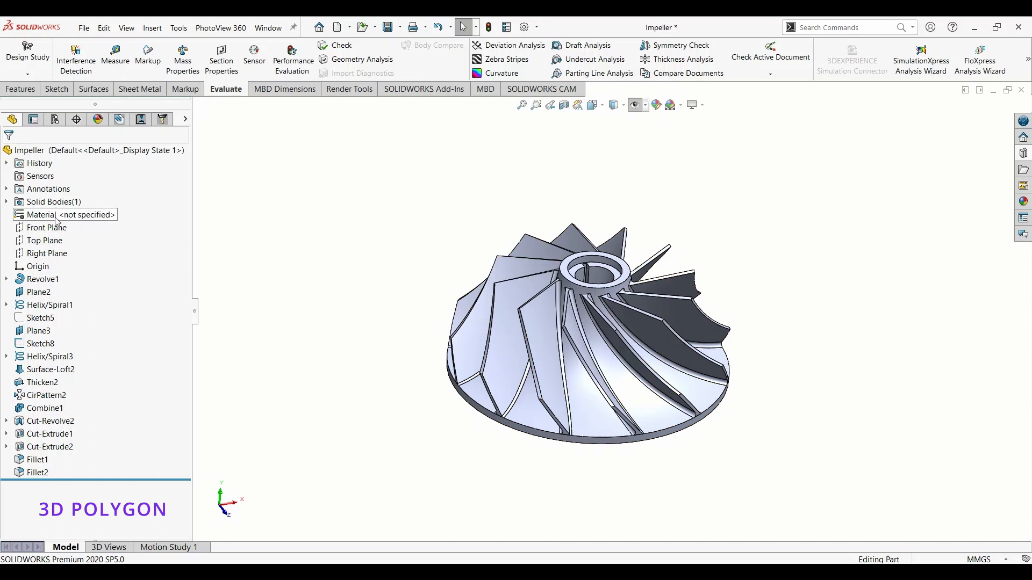
{"action": "right_click", "coordinate": [36, 215]}
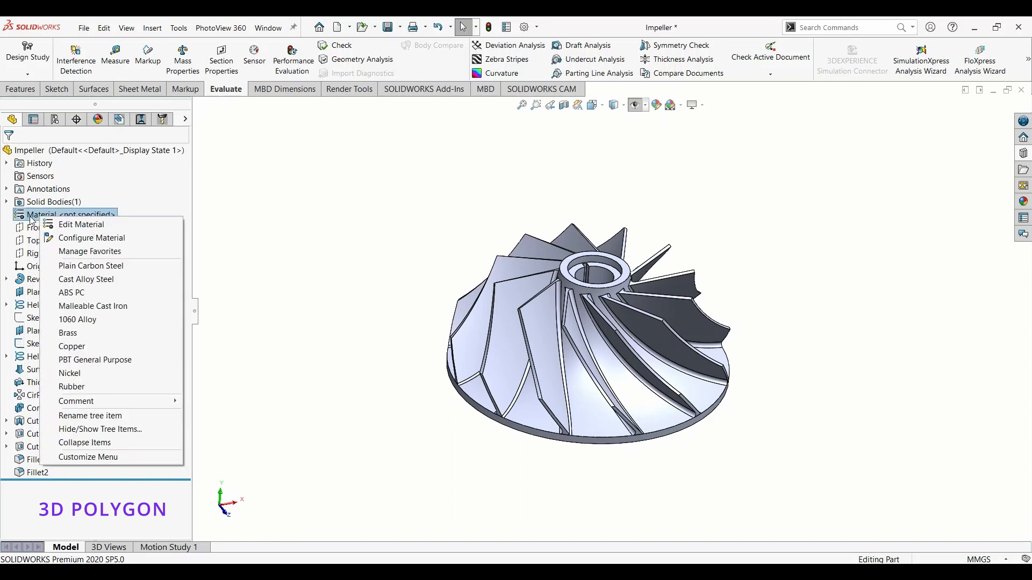
{"action": "mouse_move", "coordinate": [77, 319]}
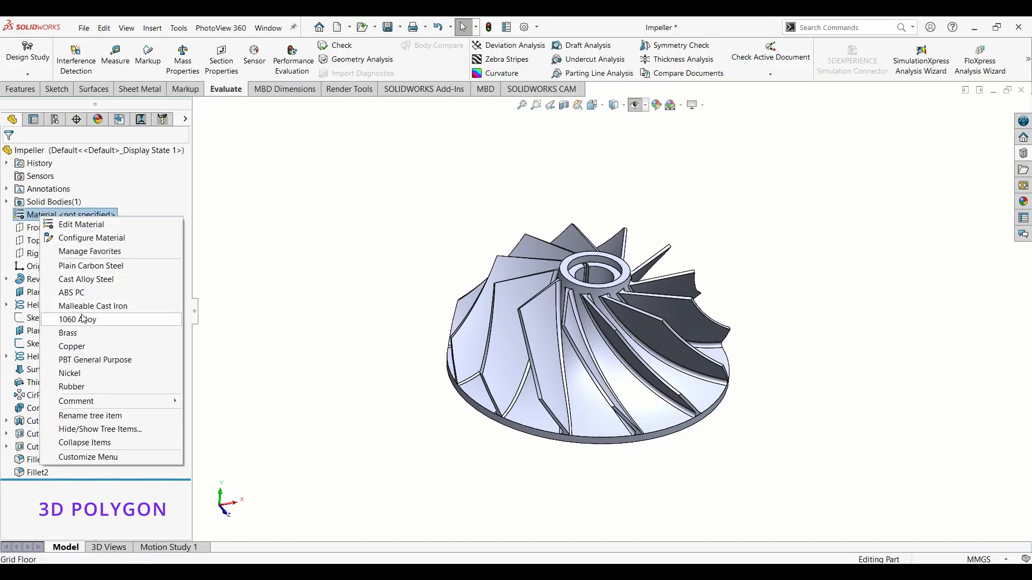
{"action": "mouse_move", "coordinate": [86, 307]}
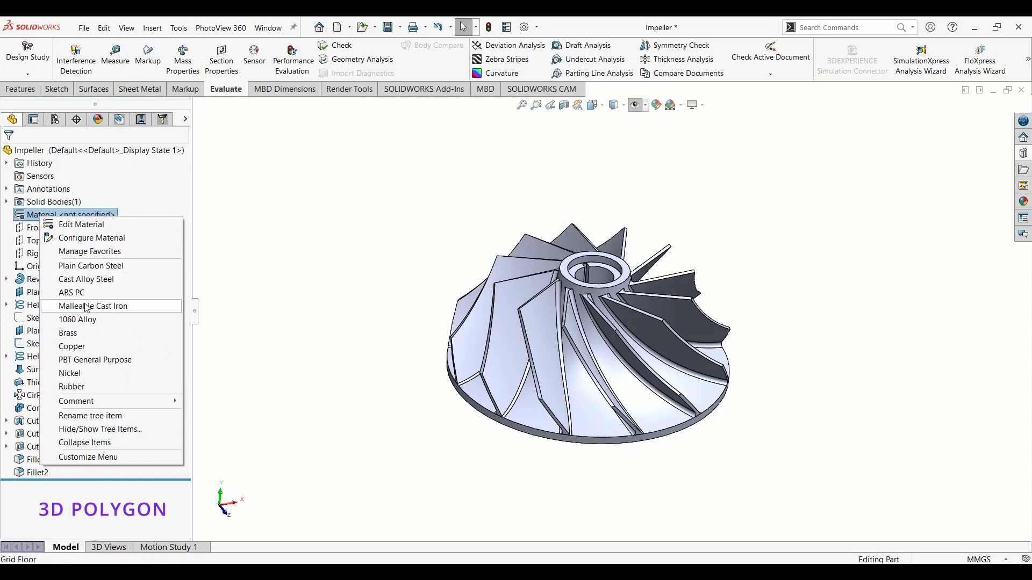
{"action": "mouse_move", "coordinate": [82, 256]}
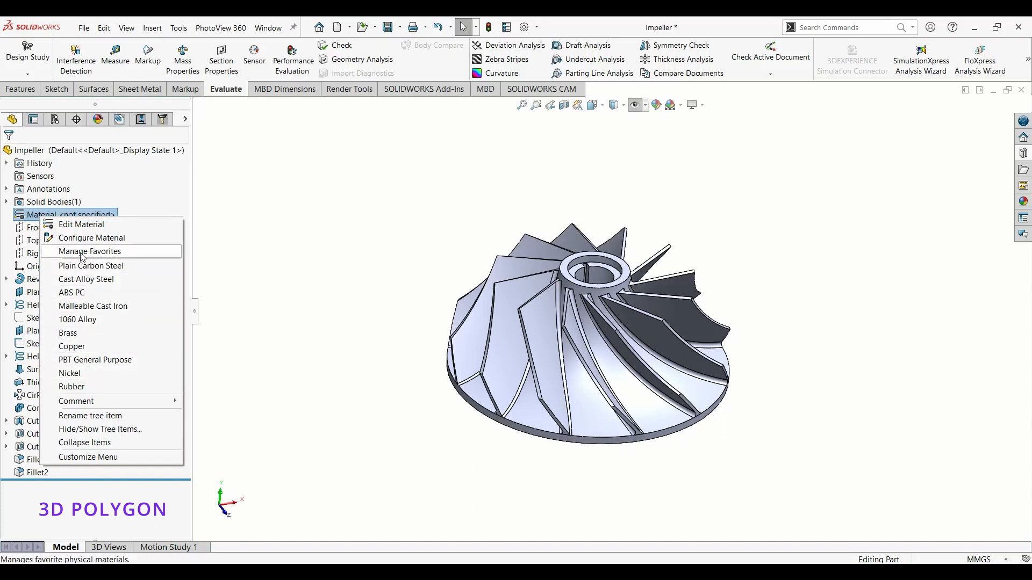
{"action": "mouse_move", "coordinate": [101, 257]}
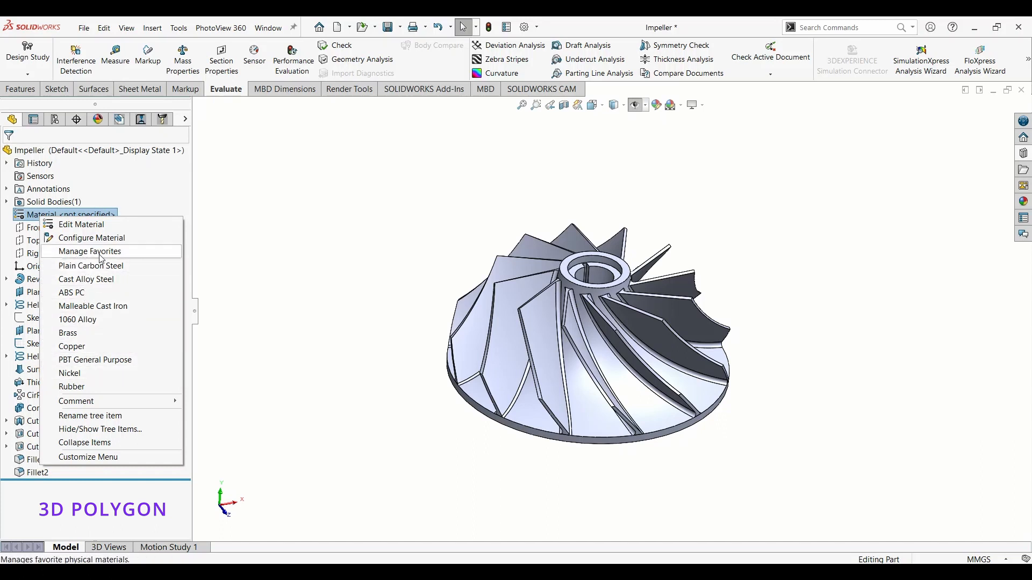
{"action": "mouse_move", "coordinate": [90, 255]}
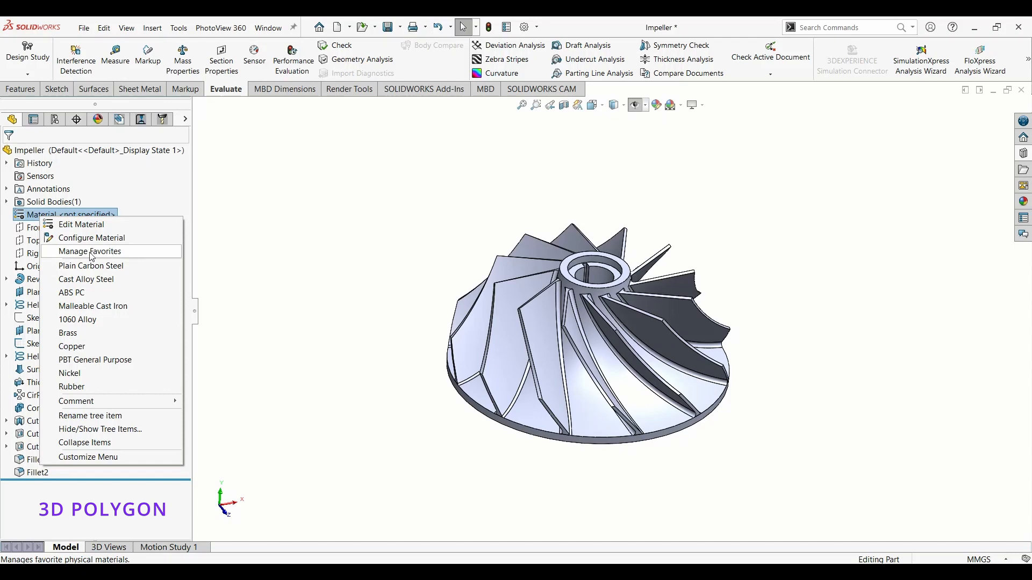
{"action": "mouse_move", "coordinate": [80, 228]}
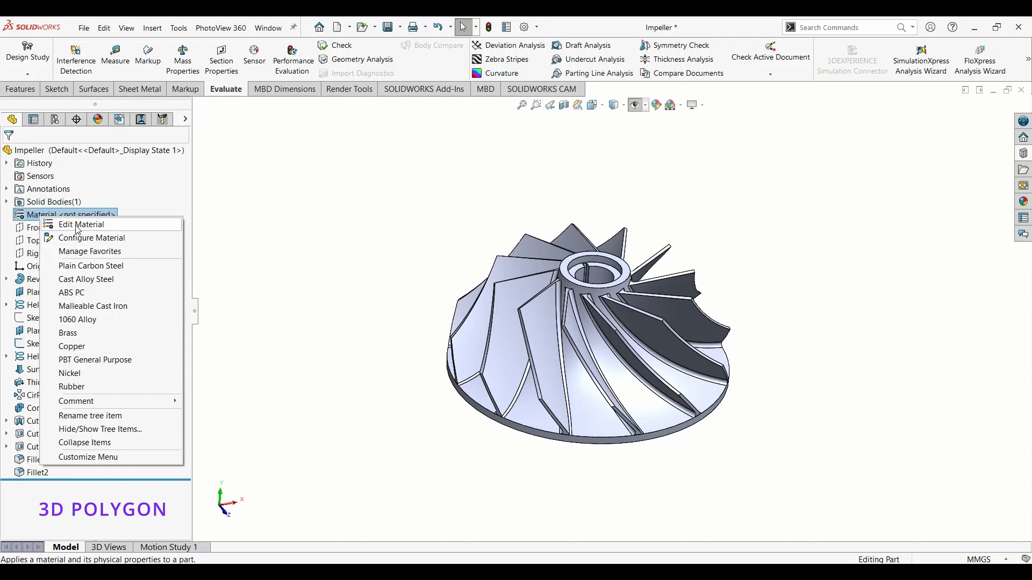
Step: Apply 1060 Alloy from Aluminium Alloys to the impeller and close the material library
{"action": "left_click", "coordinate": [81, 224]}
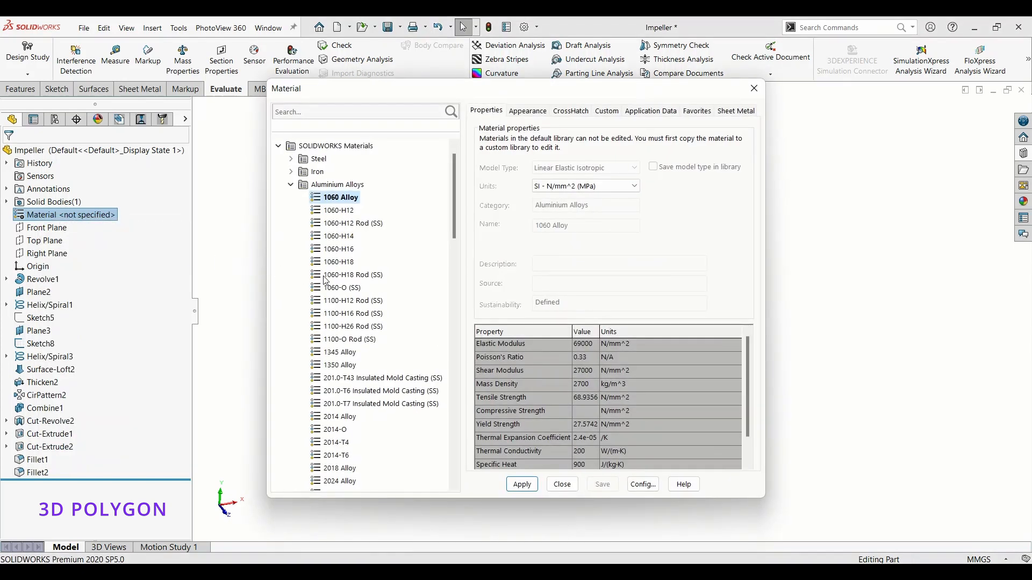
{"action": "left_click", "coordinate": [291, 184]}
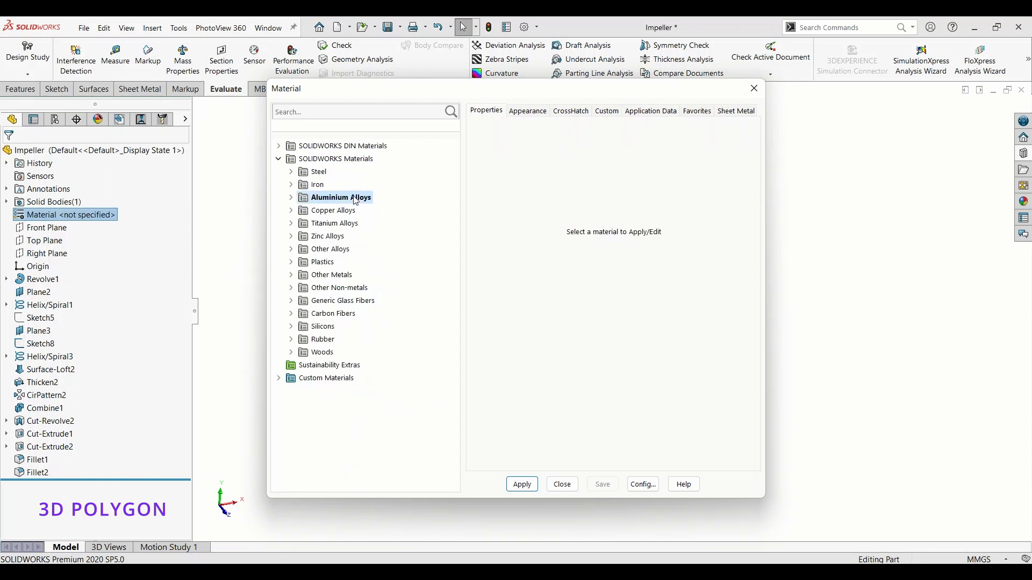
{"action": "mouse_move", "coordinate": [339, 210]}
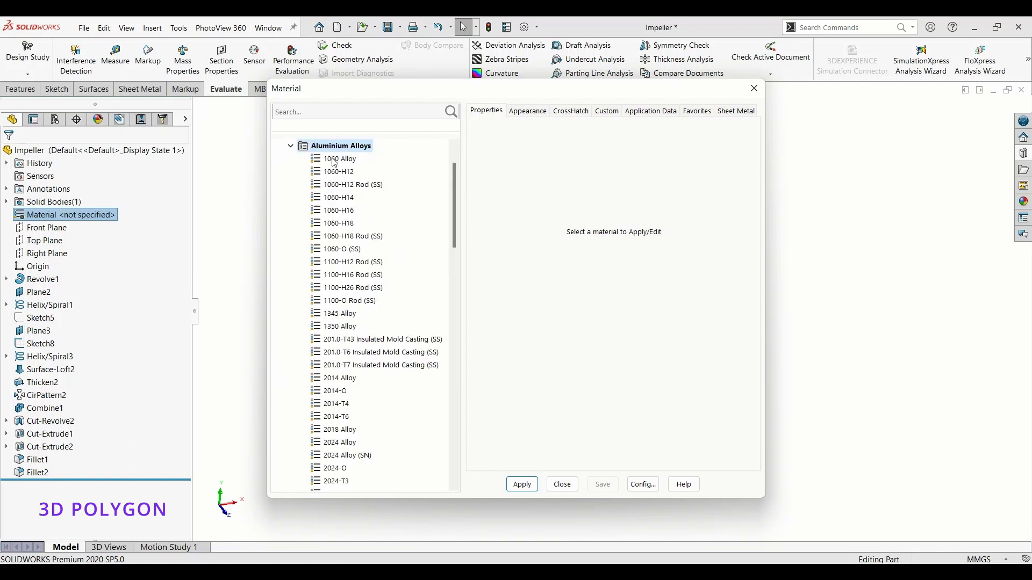
{"action": "left_click", "coordinate": [339, 158]}
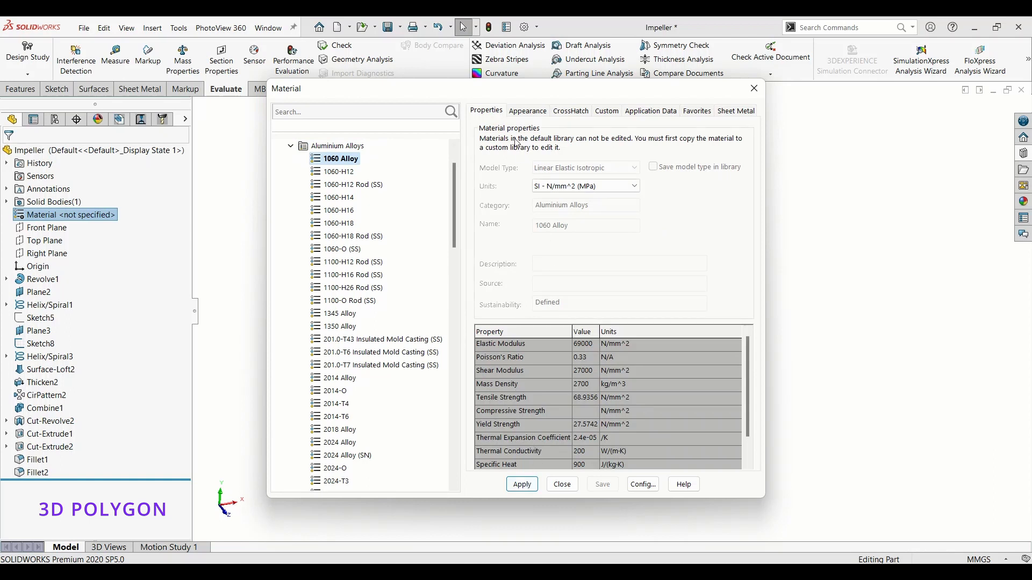
{"action": "left_click", "coordinate": [522, 484]}
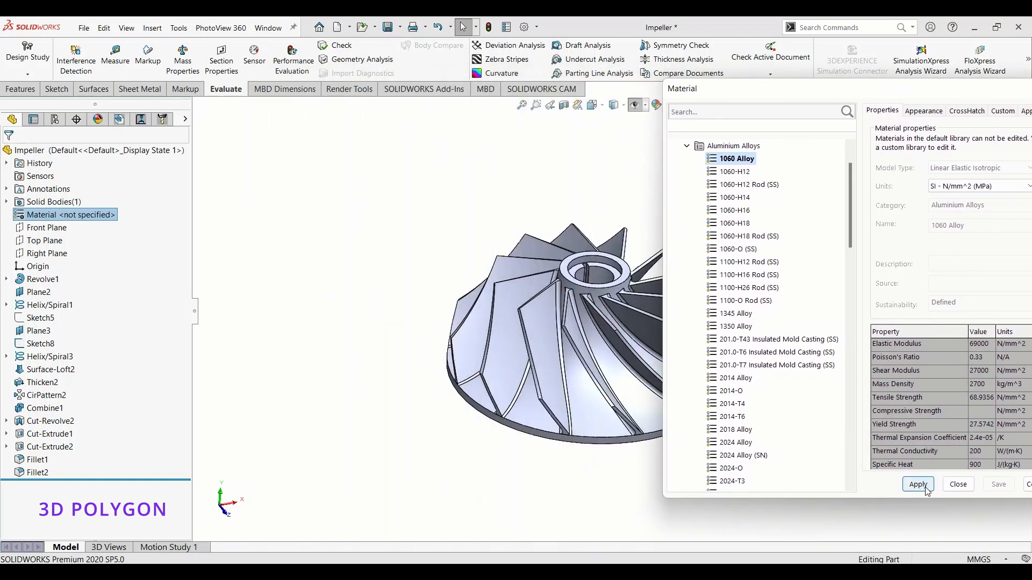
{"action": "left_click", "coordinate": [918, 484]}
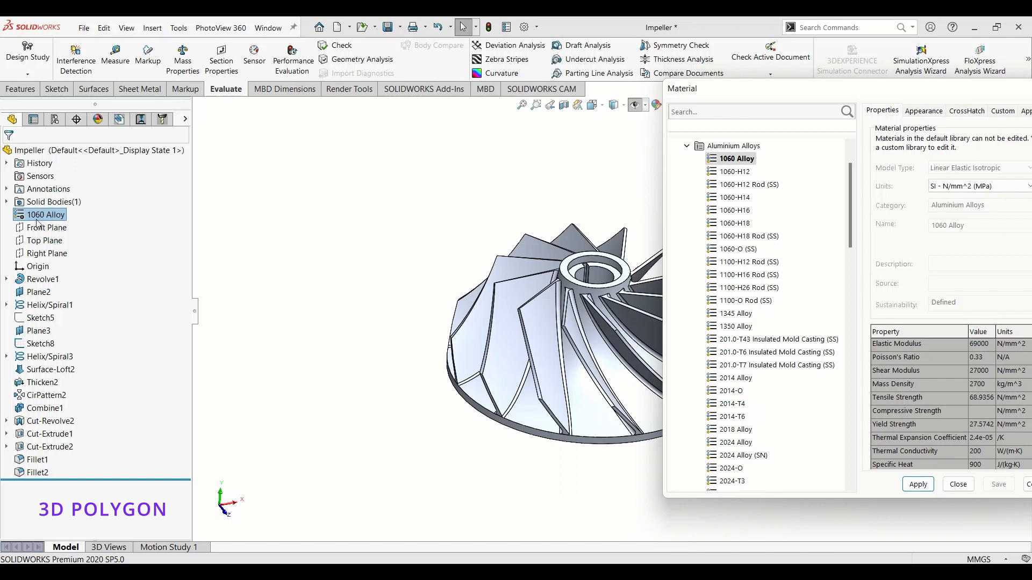
{"action": "mouse_move", "coordinate": [667, 405]}
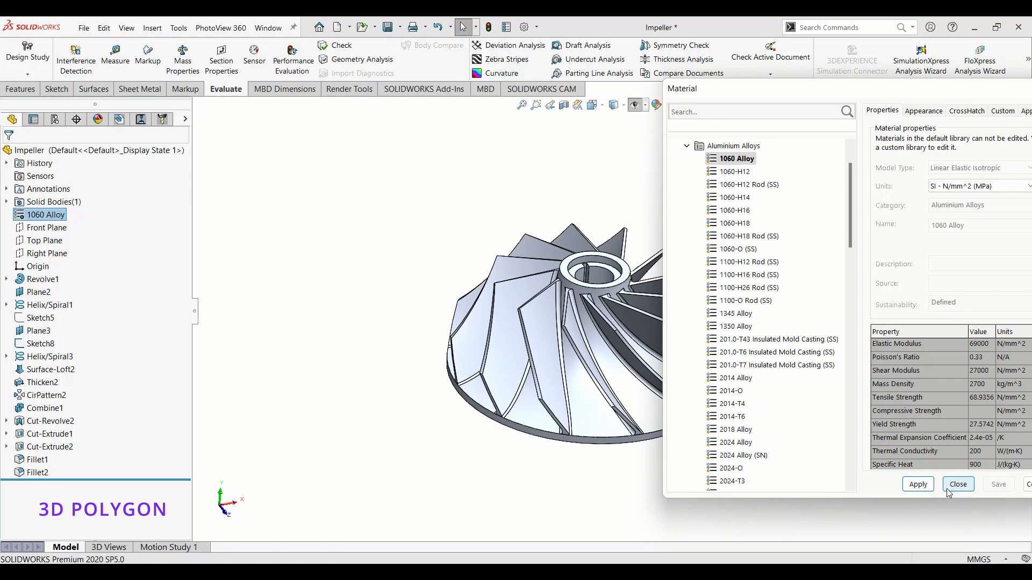
{"action": "left_click", "coordinate": [959, 484]}
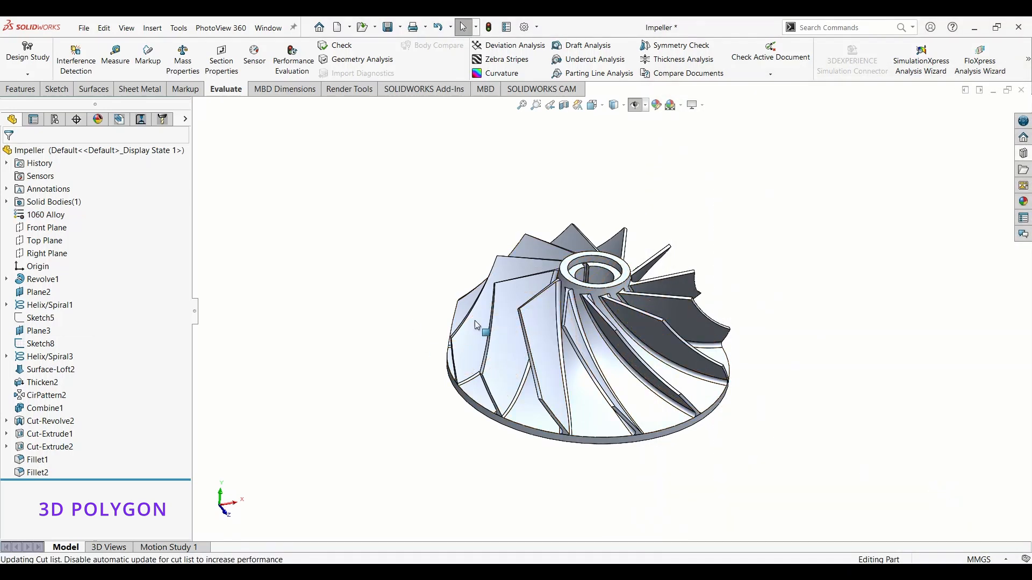
Step: Run Mass Properties to read the impeller's mass of about 1601 g, then reopen material choices
{"action": "right_click", "coordinate": [41, 215]}
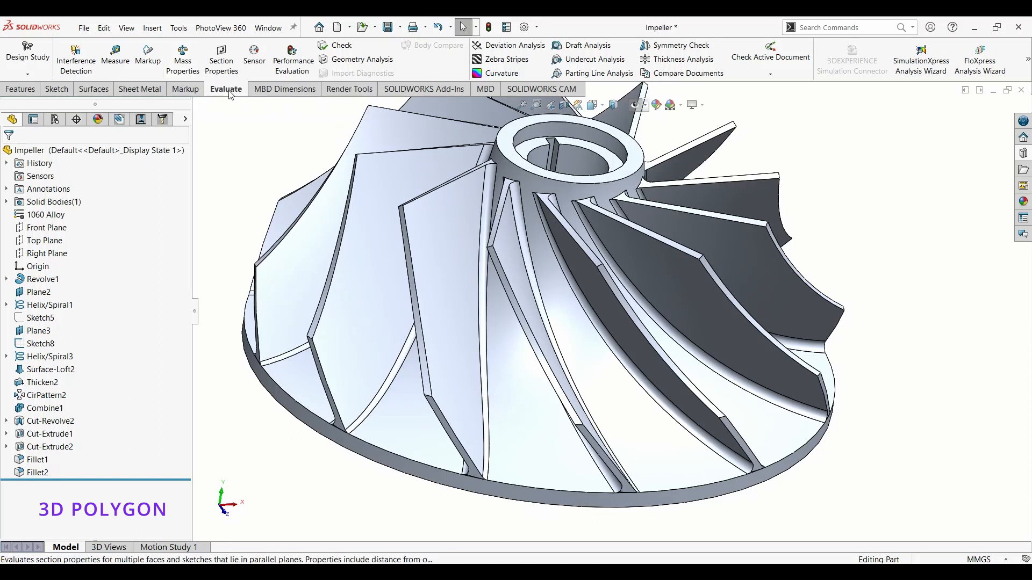
{"action": "mouse_move", "coordinate": [221, 58]}
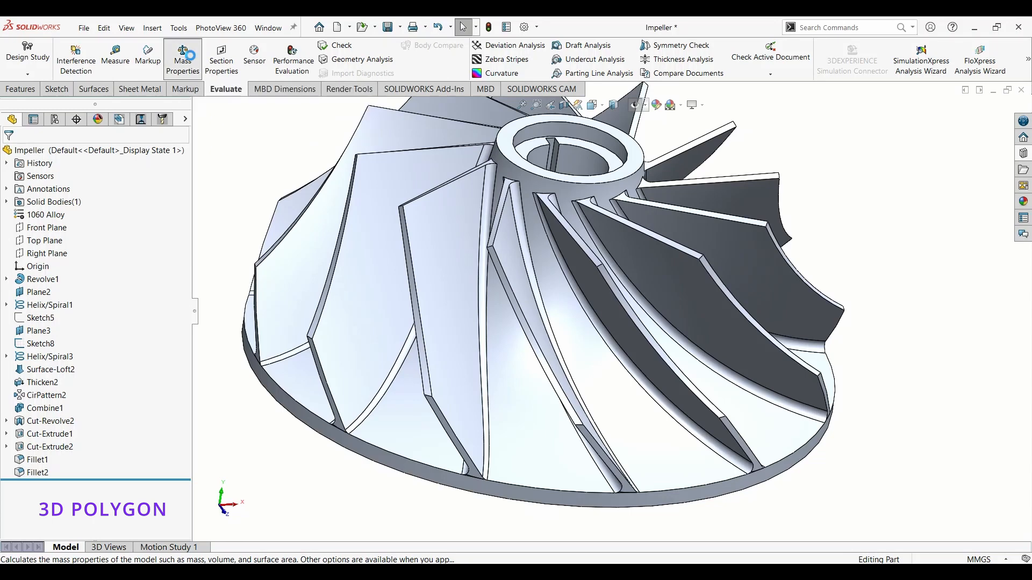
{"action": "left_click", "coordinate": [182, 57]}
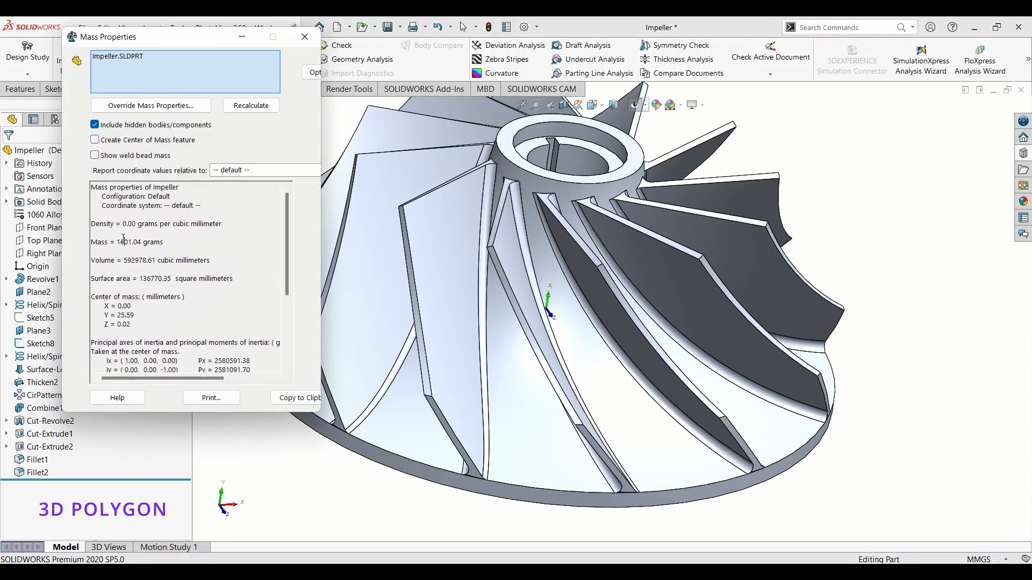
{"action": "double_click", "coordinate": [122, 242]}
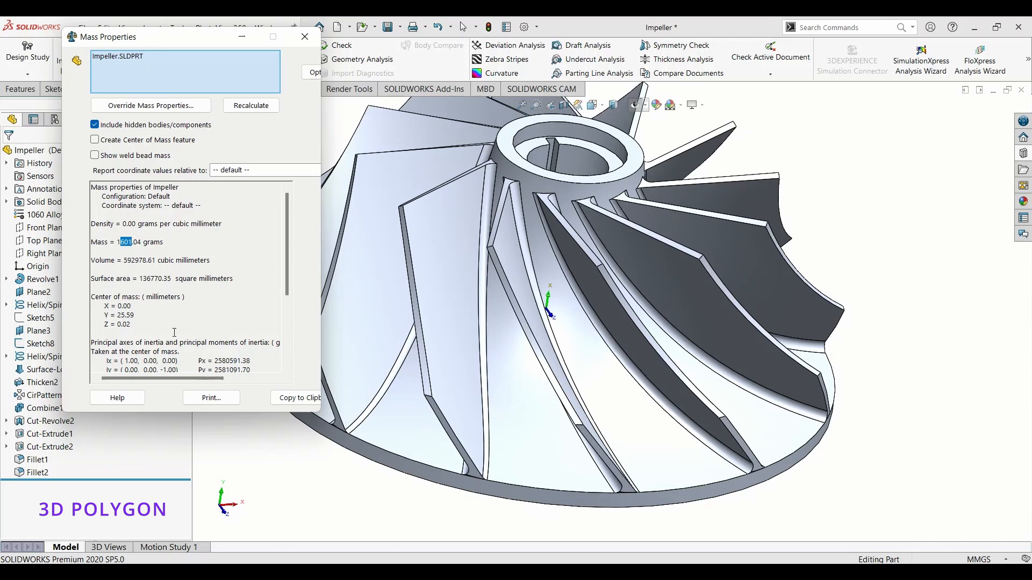
{"action": "mouse_move", "coordinate": [303, 48]}
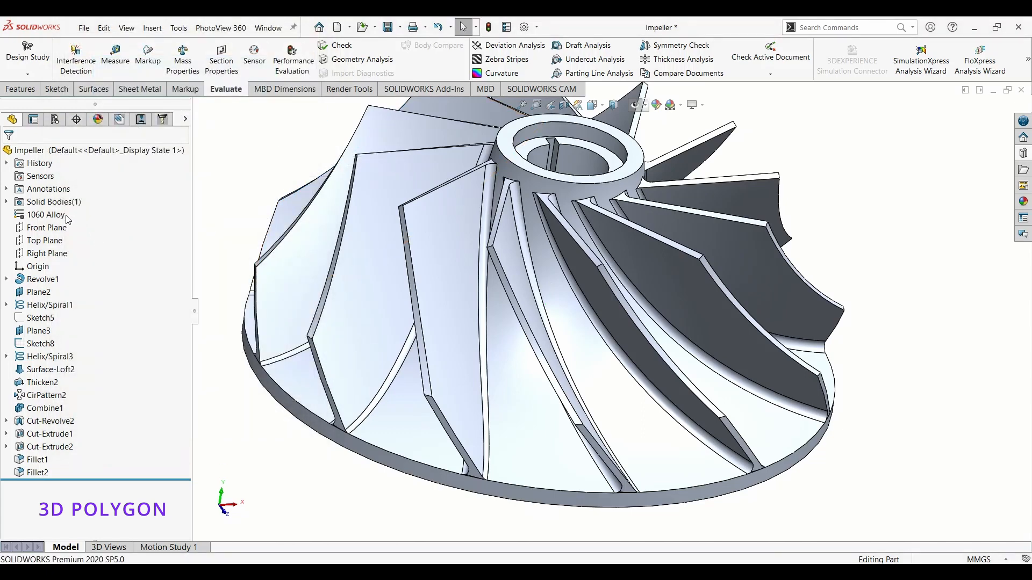
{"action": "right_click", "coordinate": [44, 215]}
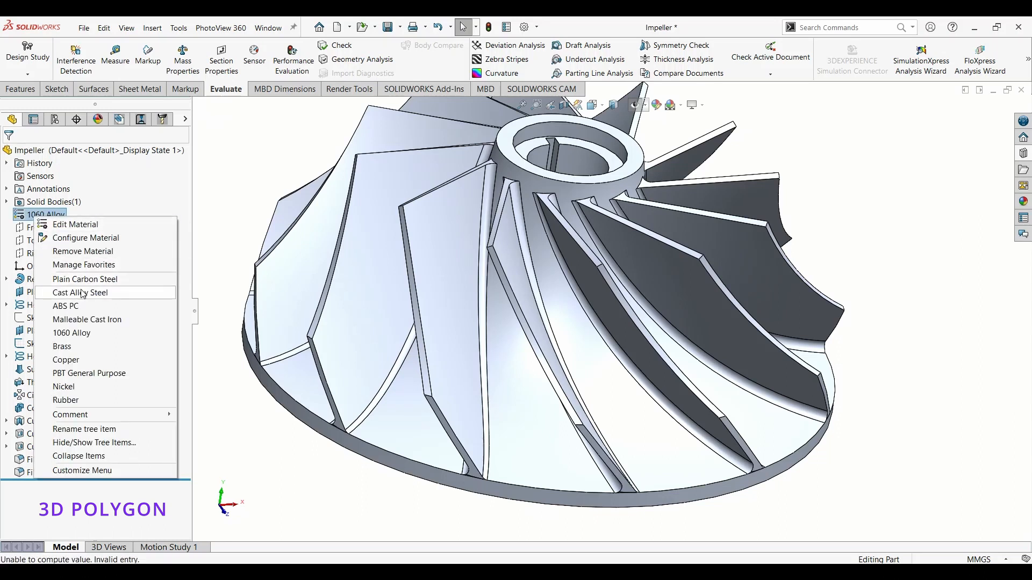
{"action": "mouse_move", "coordinate": [94, 413]}
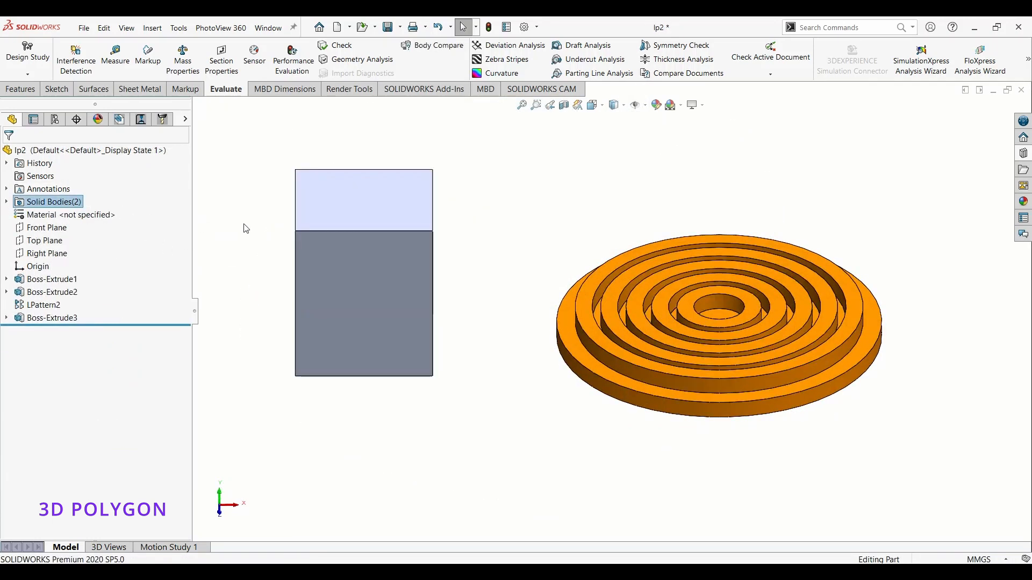
{"action": "mouse_move", "coordinate": [390, 320]}
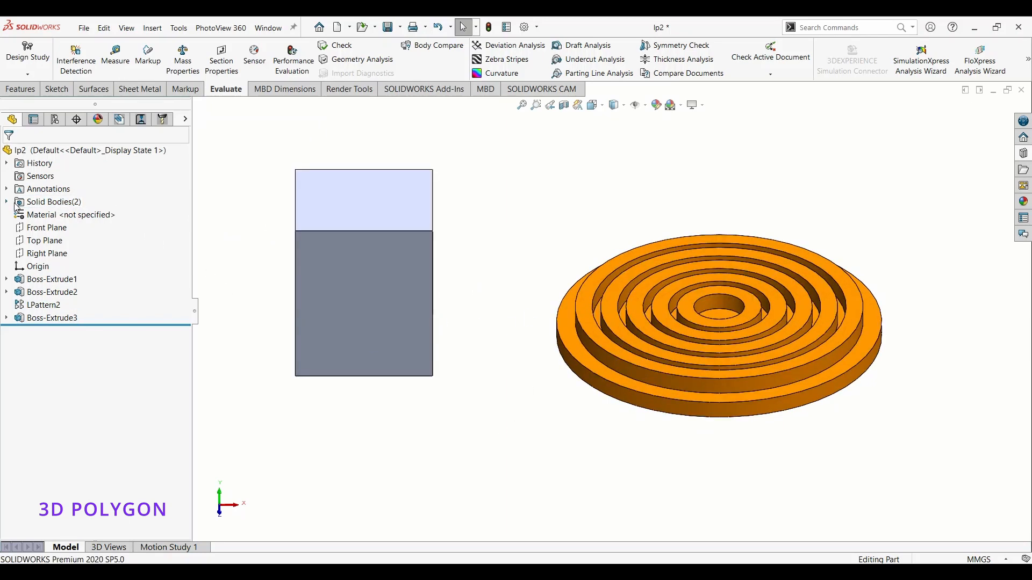
Step: Expand Solid Bodies and give the Boss-Extrude3 body 1100-H12 Rod (SS) material
{"action": "left_click", "coordinate": [6, 202]}
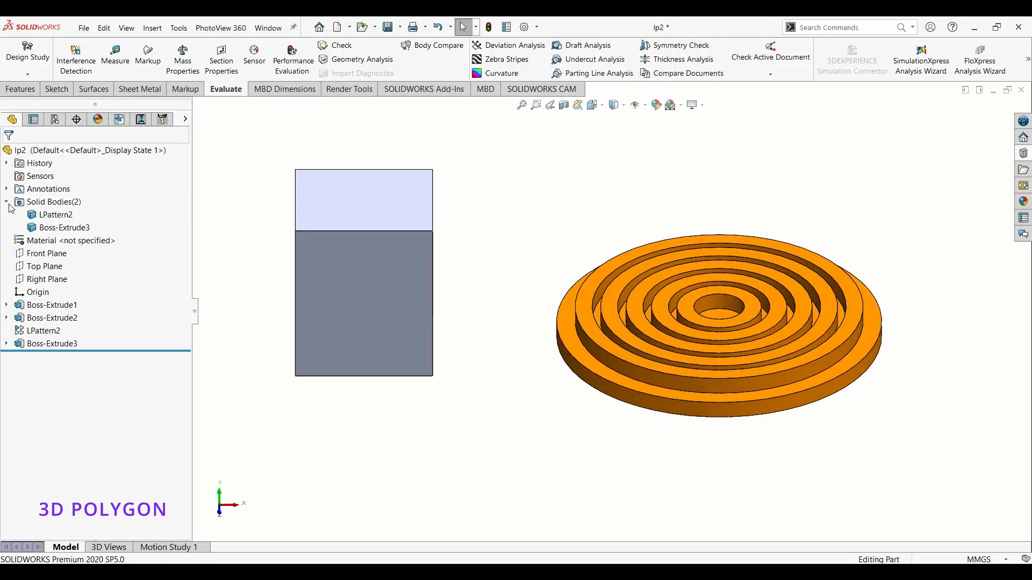
{"action": "left_click", "coordinate": [64, 227]}
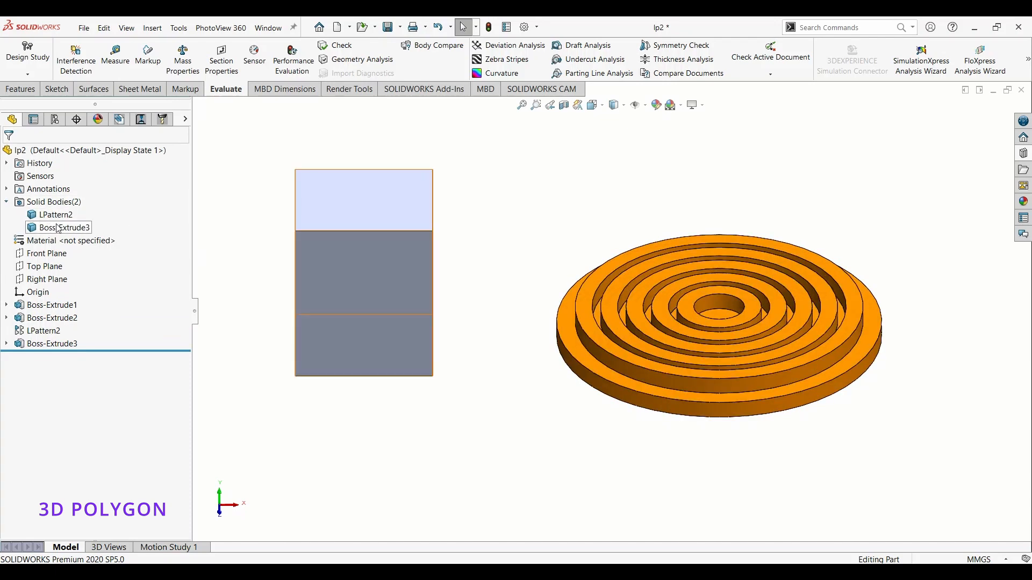
{"action": "right_click", "coordinate": [64, 227]}
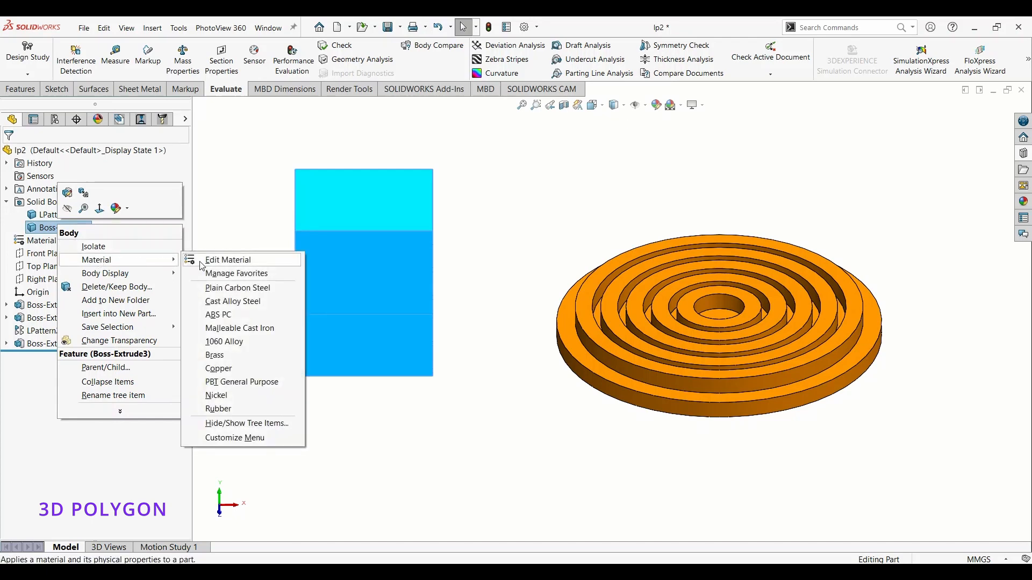
{"action": "left_click", "coordinate": [228, 259]}
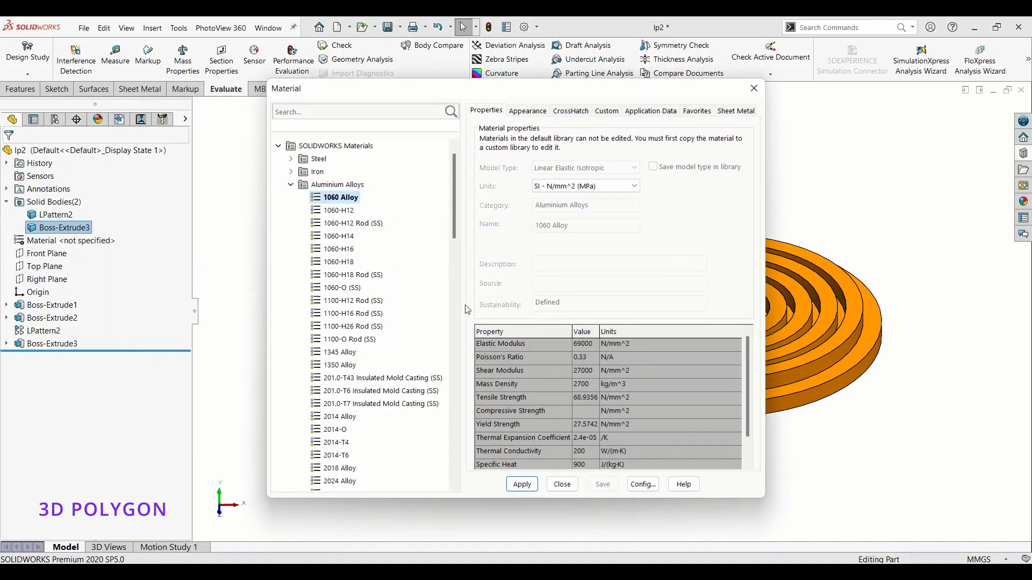
{"action": "left_click", "coordinate": [337, 236]}
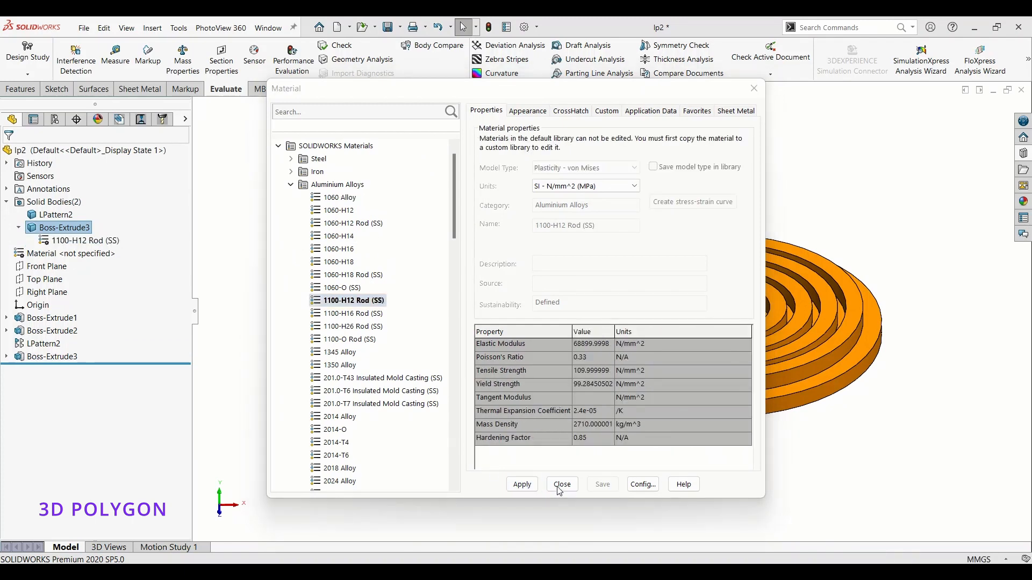
{"action": "left_click", "coordinate": [562, 484]}
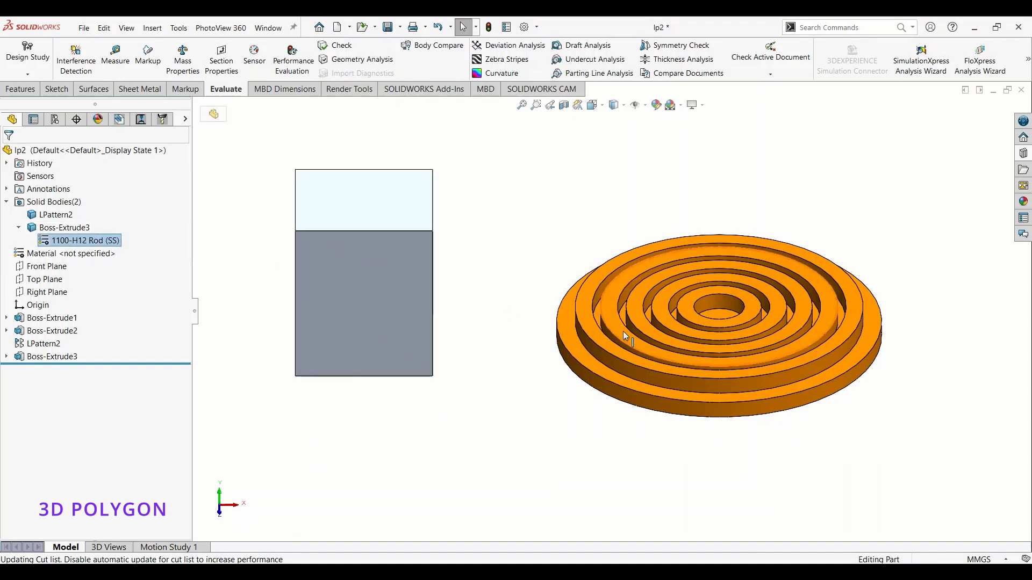
Step: Apply 1060-H18 Rod (SS) to the LPattern2 body through its Edit Material option
{"action": "left_click", "coordinate": [55, 215]}
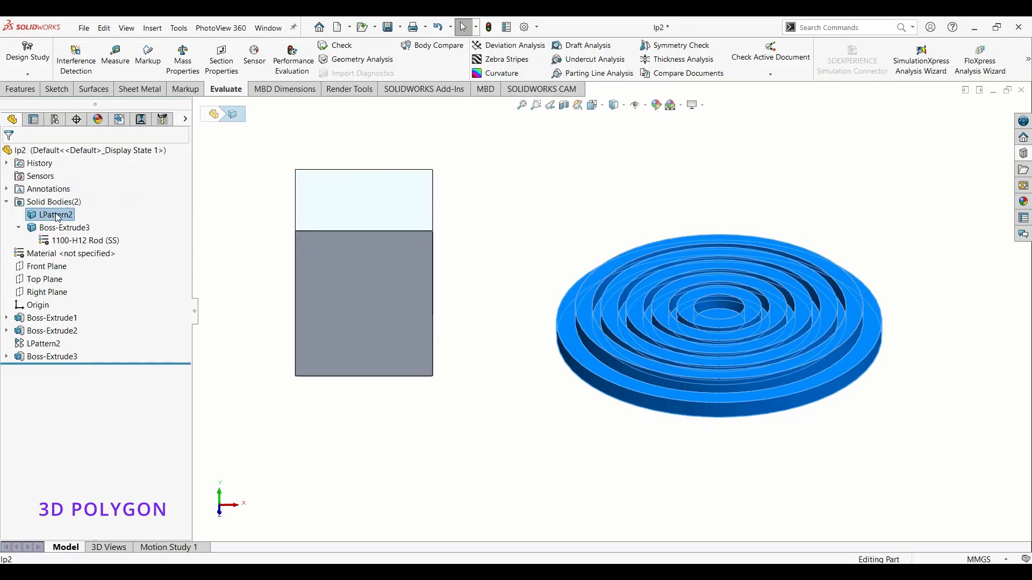
{"action": "right_click", "coordinate": [56, 215]}
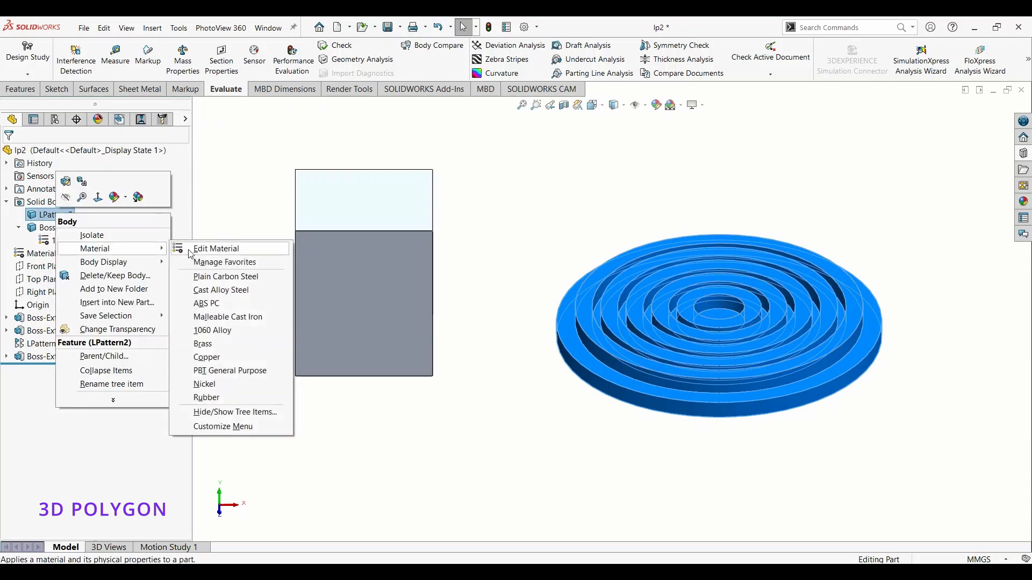
{"action": "left_click", "coordinate": [217, 248]}
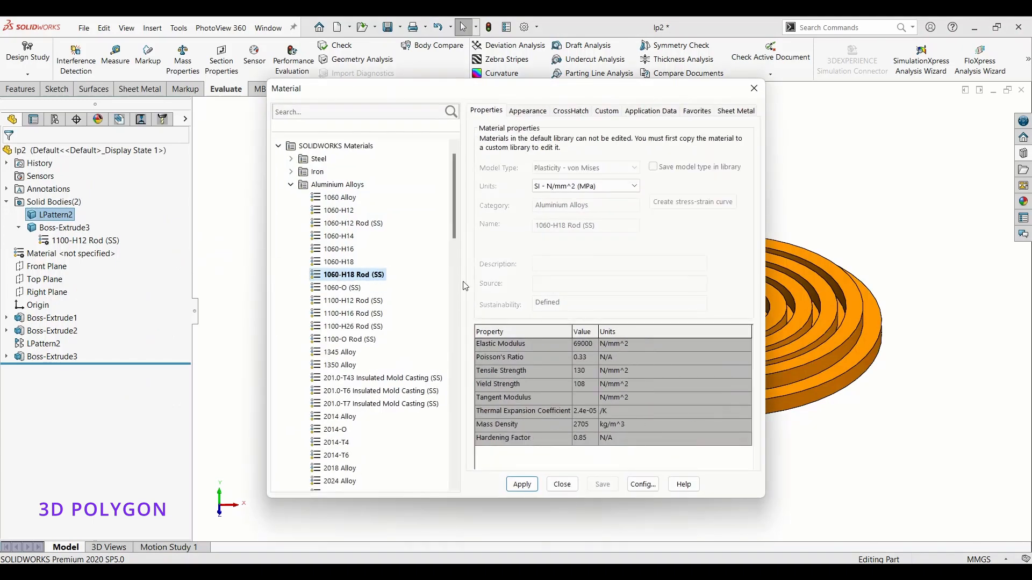
{"action": "left_click", "coordinate": [561, 484]}
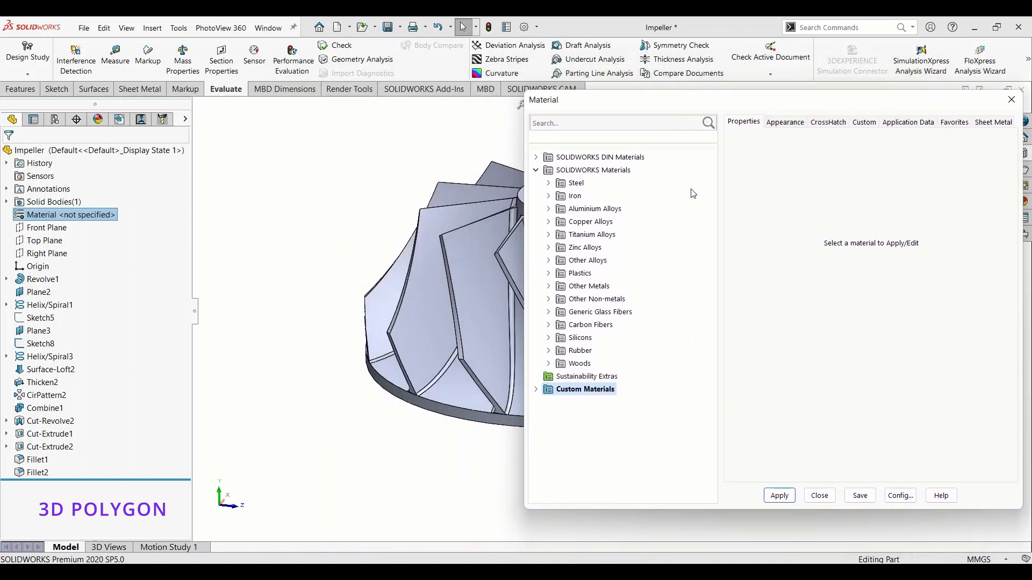
{"action": "mouse_move", "coordinate": [718, 239]}
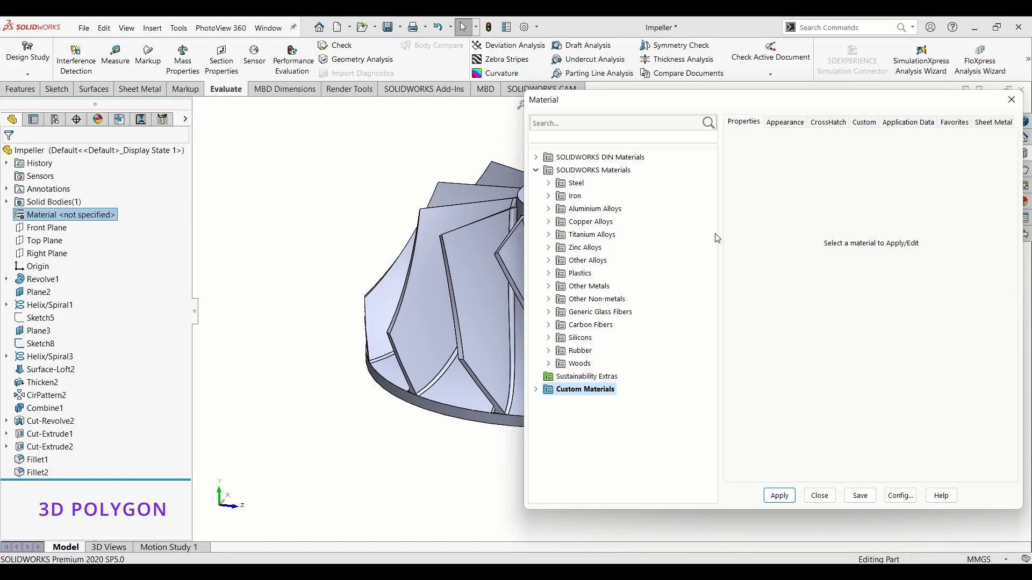
{"action": "mouse_move", "coordinate": [690, 348]}
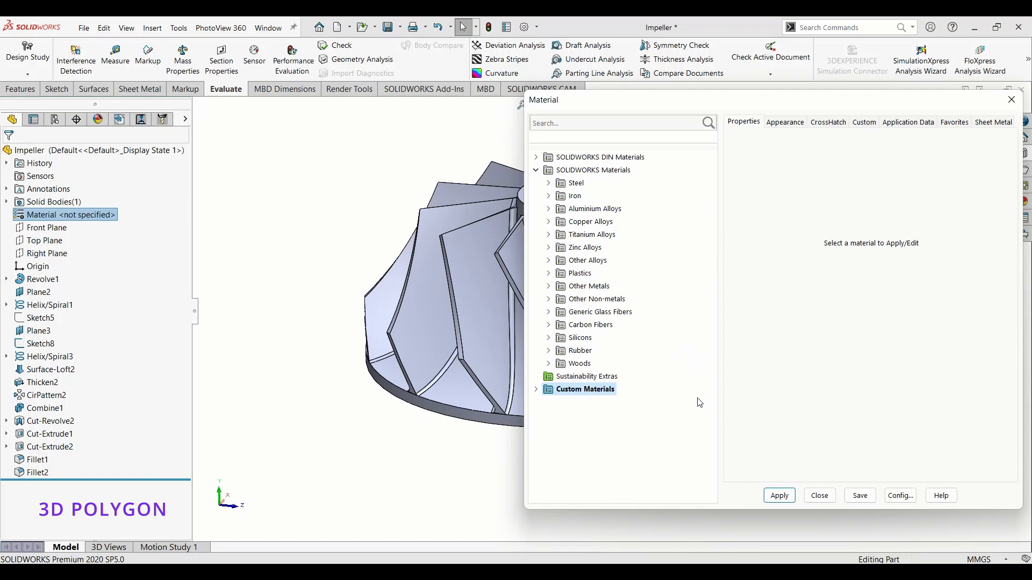
{"action": "mouse_move", "coordinate": [650, 326]}
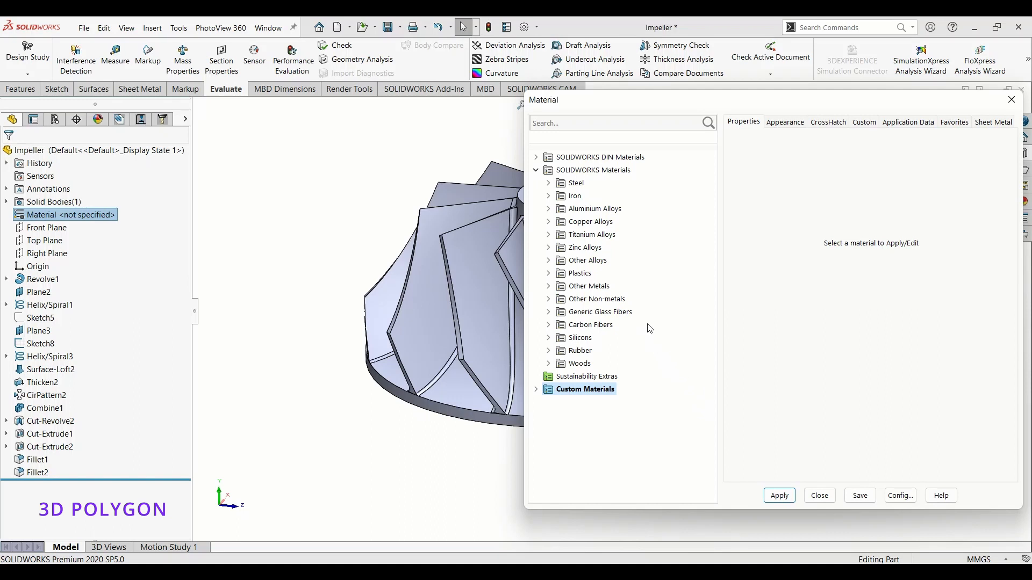
Step: Create a new category named PLASTIC under Custom Materials
{"action": "right_click", "coordinate": [584, 389]}
{"action": "type", "text": "PLASTIC"}
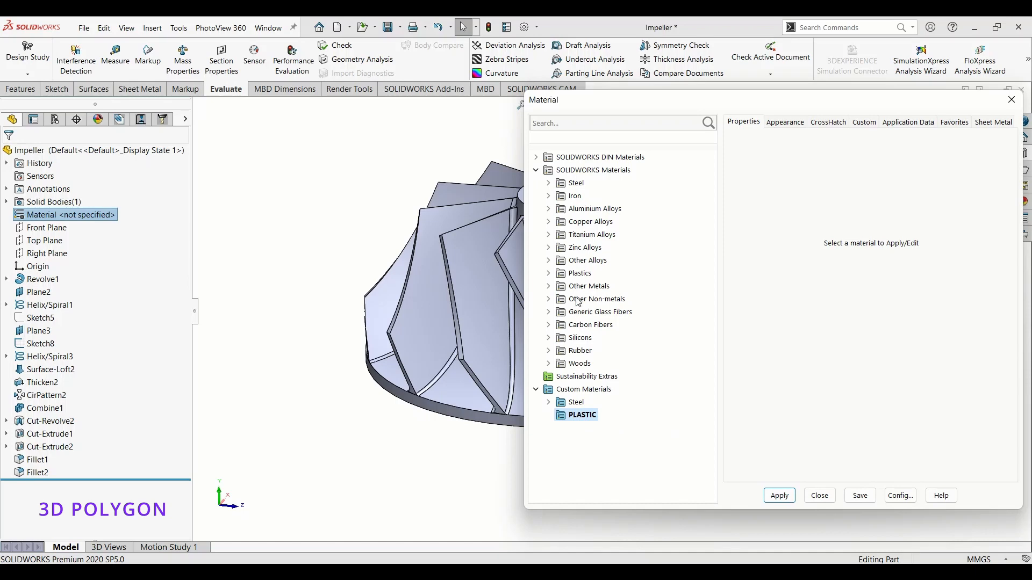
Step: Copy ABS from the built-in Plastics and paste it into the PLASTIC category
{"action": "left_click", "coordinate": [549, 273]}
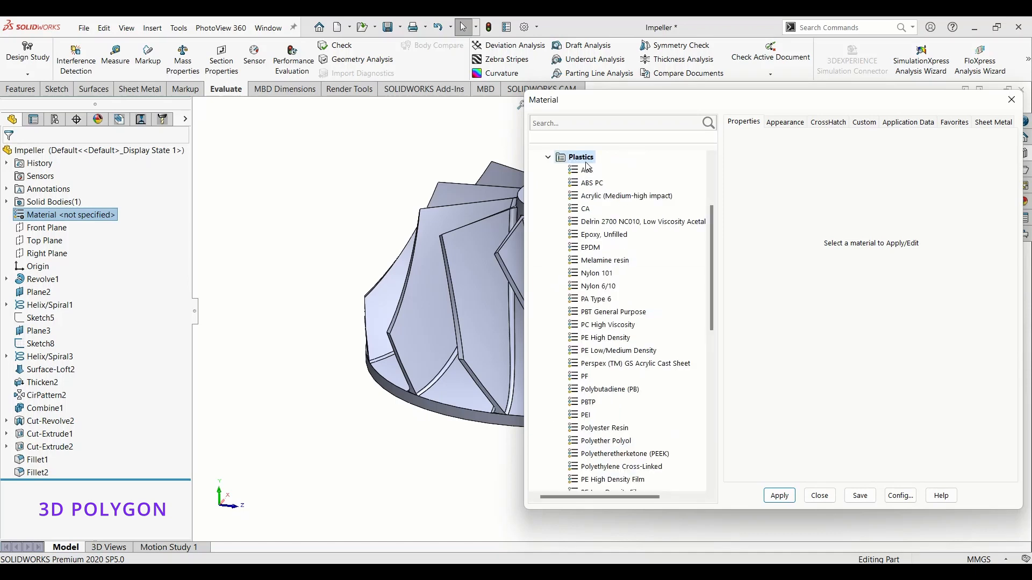
{"action": "right_click", "coordinate": [585, 169]}
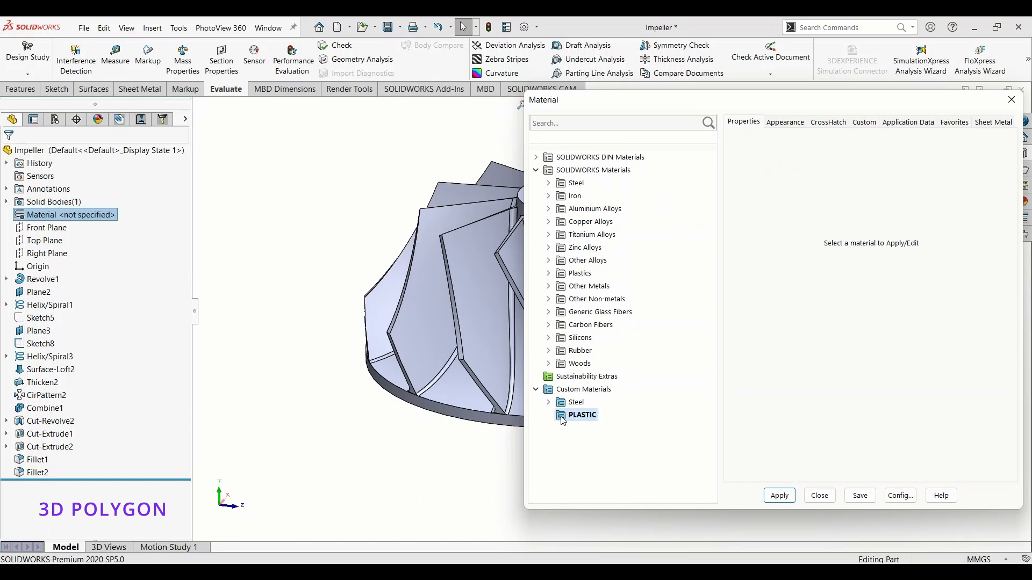
{"action": "right_click", "coordinate": [582, 415]}
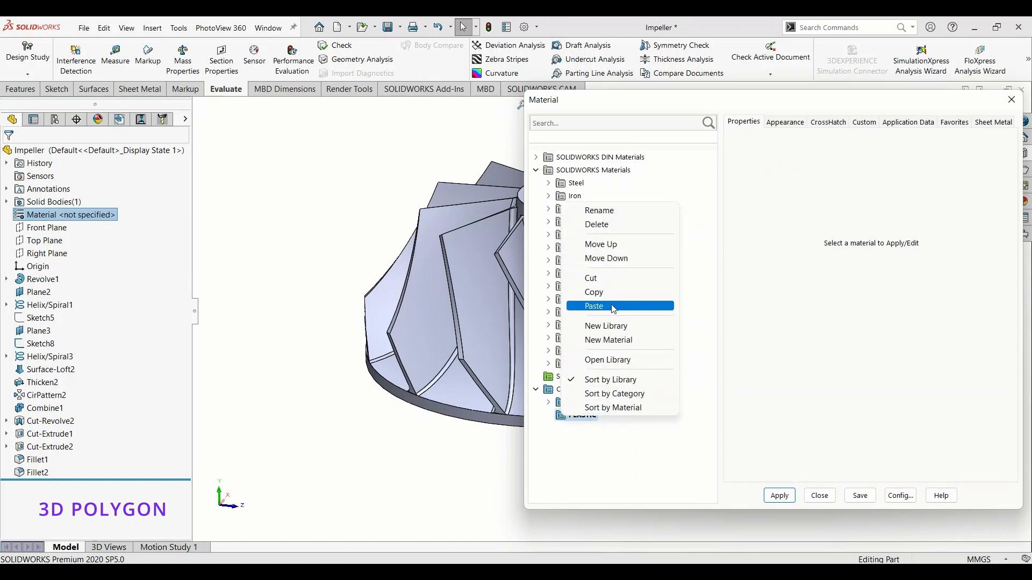
{"action": "left_click", "coordinate": [594, 306]}
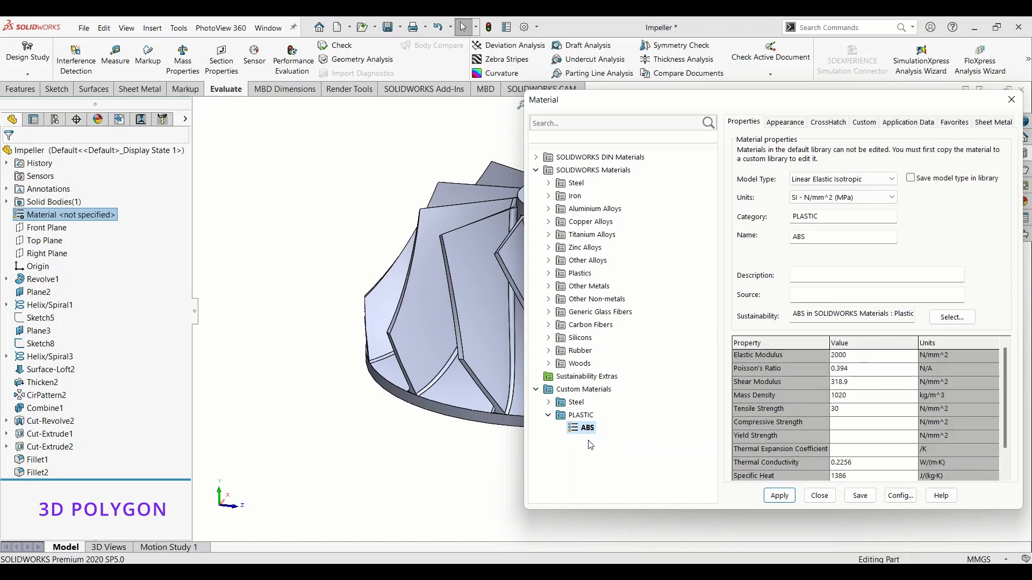
Step: Rename the copy ABS-2, keep Linear Elastic Isotropic, set density 1050 kg/m^3, and save
{"action": "double_click", "coordinate": [585, 428]}
{"action": "type", "text": "-2"}
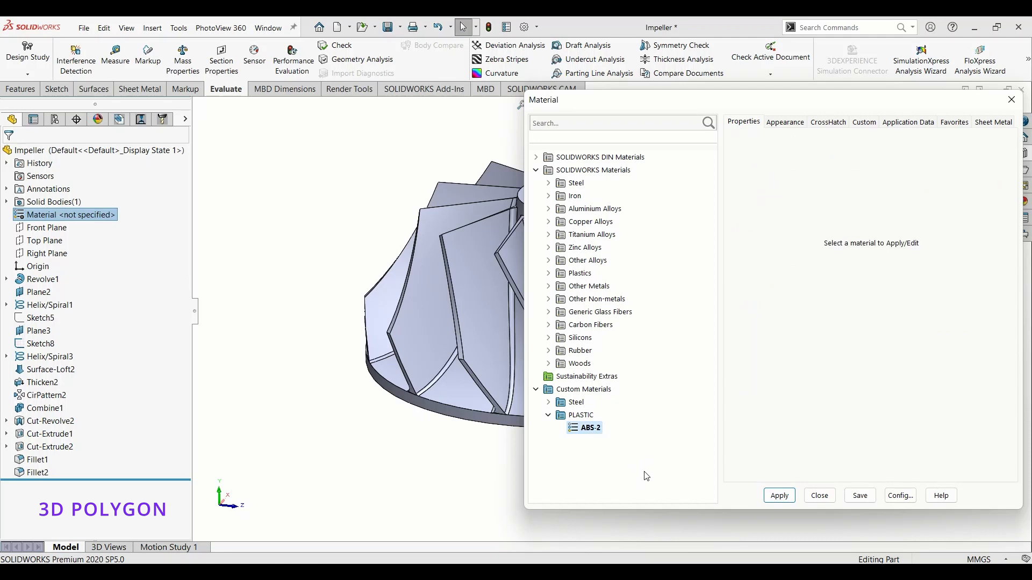
{"action": "left_click", "coordinate": [587, 427]}
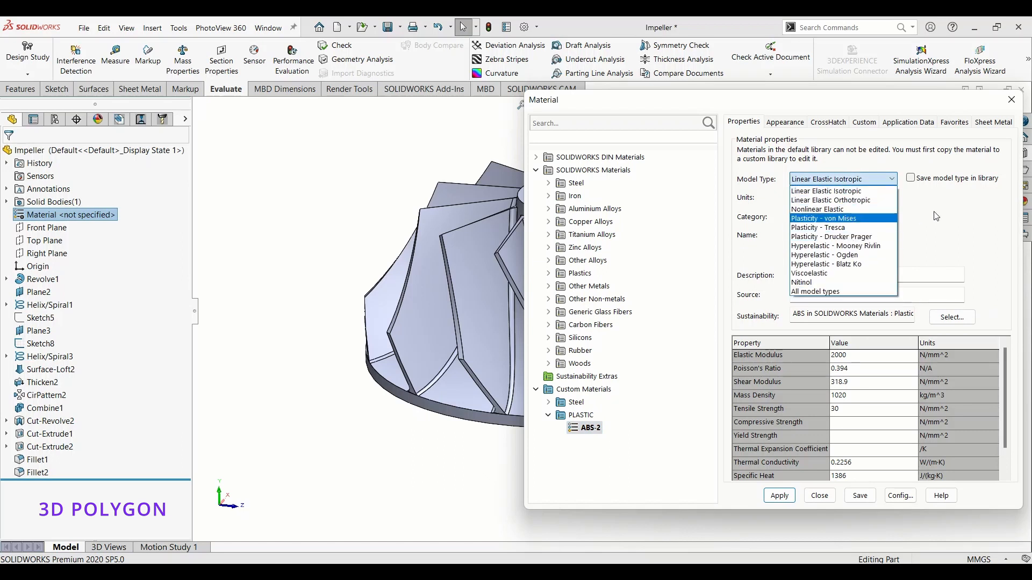
{"action": "left_click", "coordinate": [825, 191]}
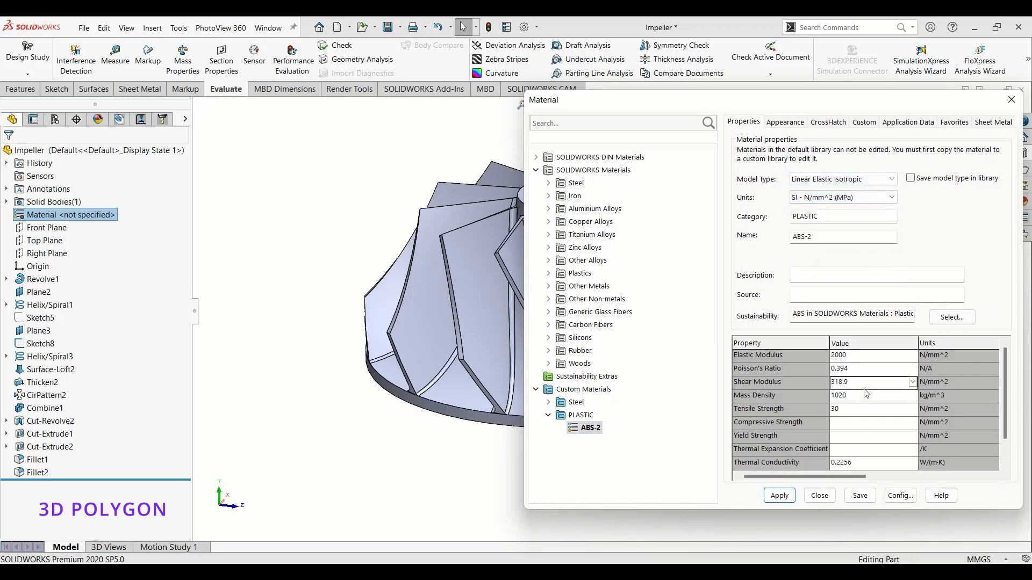
{"action": "left_click", "coordinate": [863, 396]}
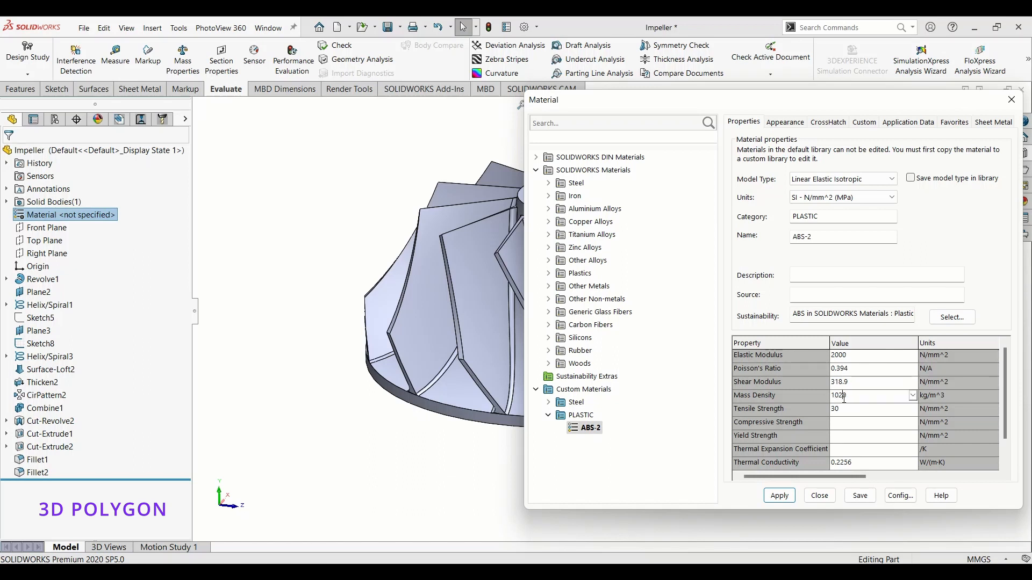
{"action": "type", "text": "1050"}
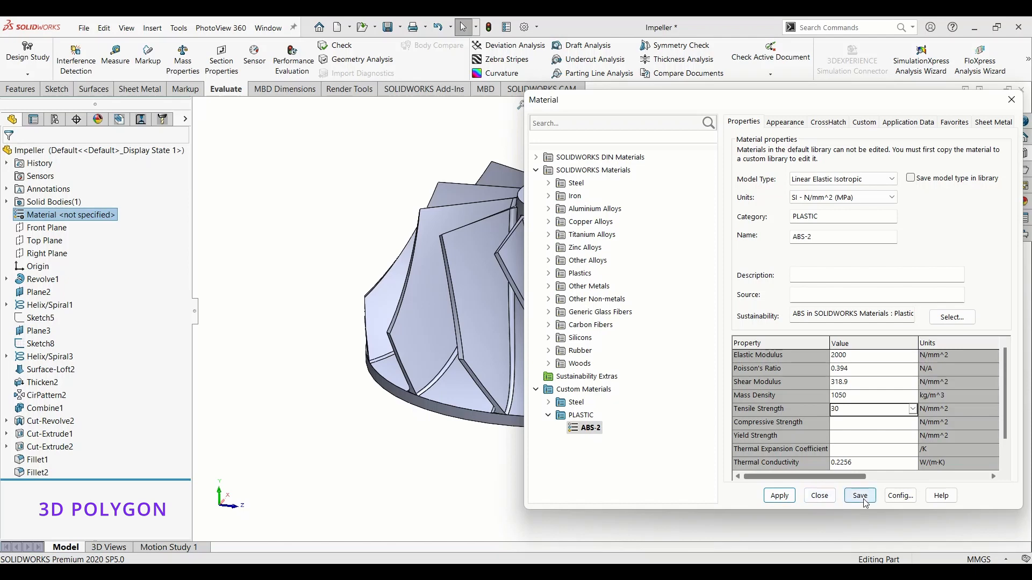
{"action": "left_click", "coordinate": [860, 495]}
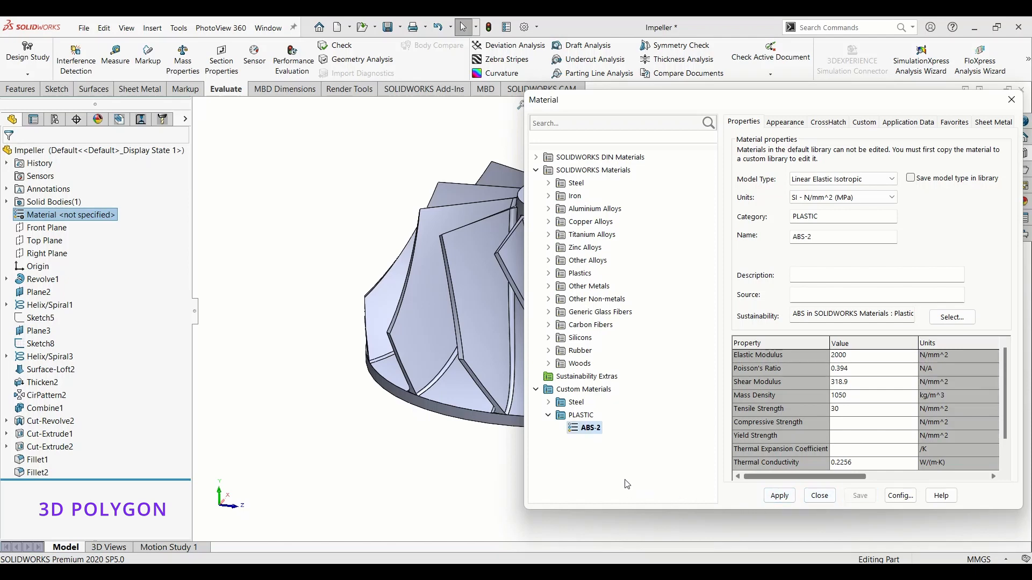